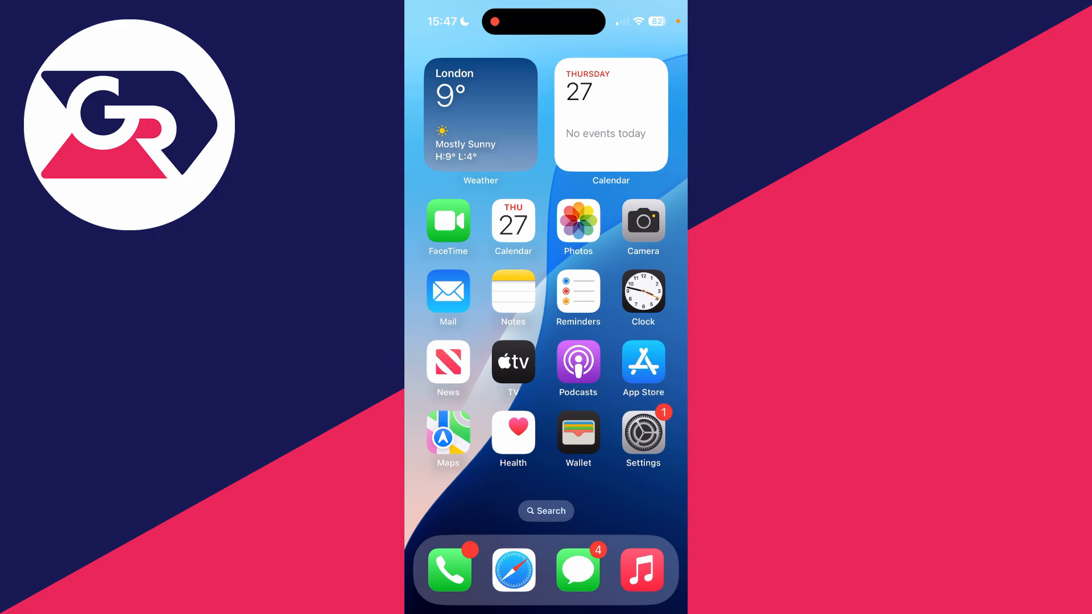
Launch Notes from the Home Screen to show the notes list
left_click(513, 290)
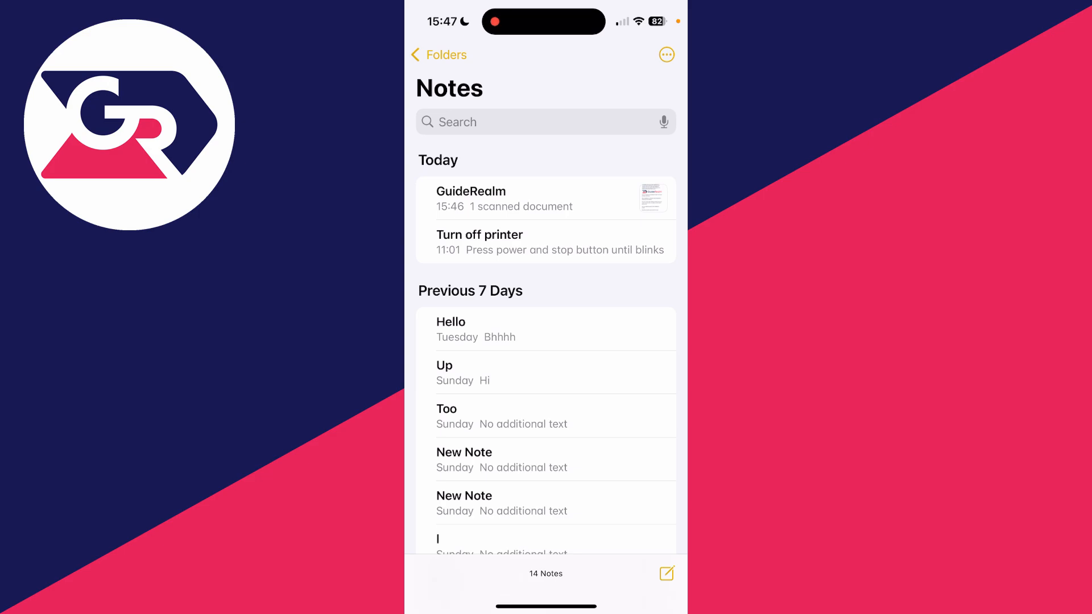
Create a new blank note and bring up its attachment options
left_click(665, 573)
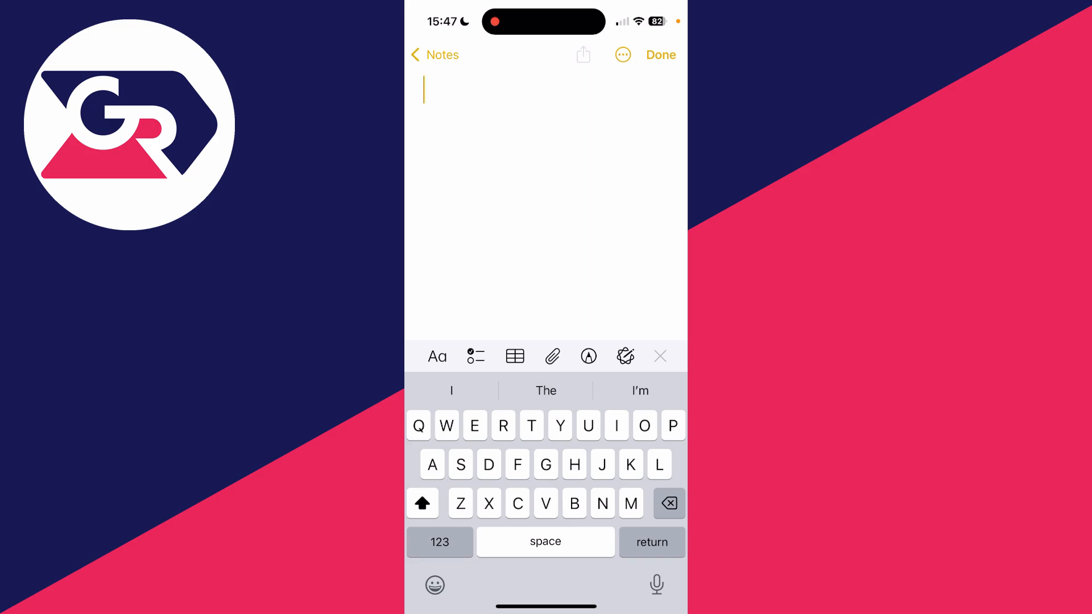
left_click(552, 356)
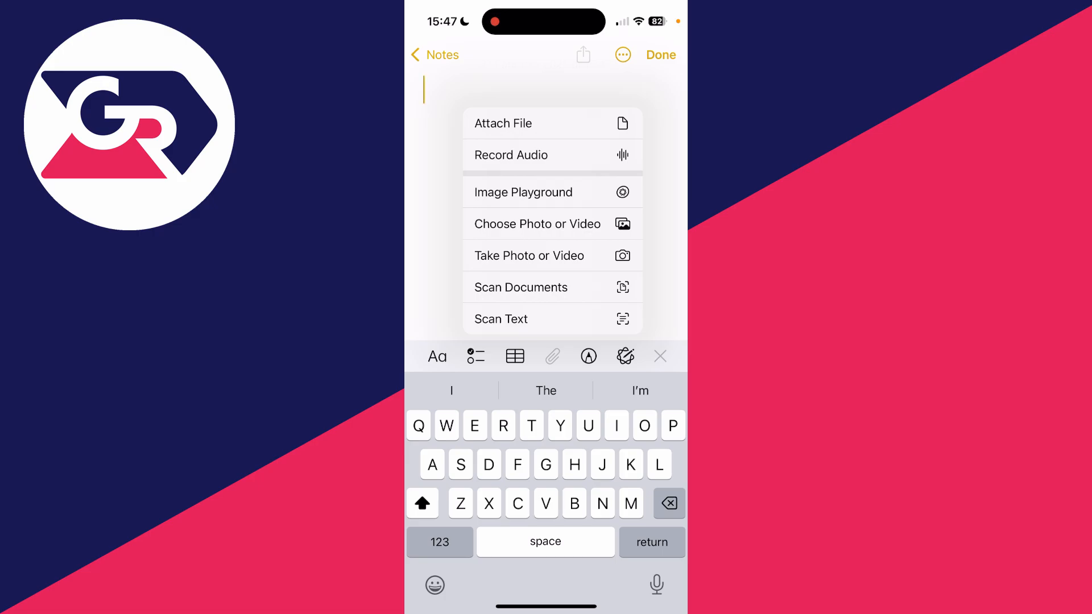
Start Scan Documents and capture the printed GuideRealm page with the shutter
left_click(520, 287)
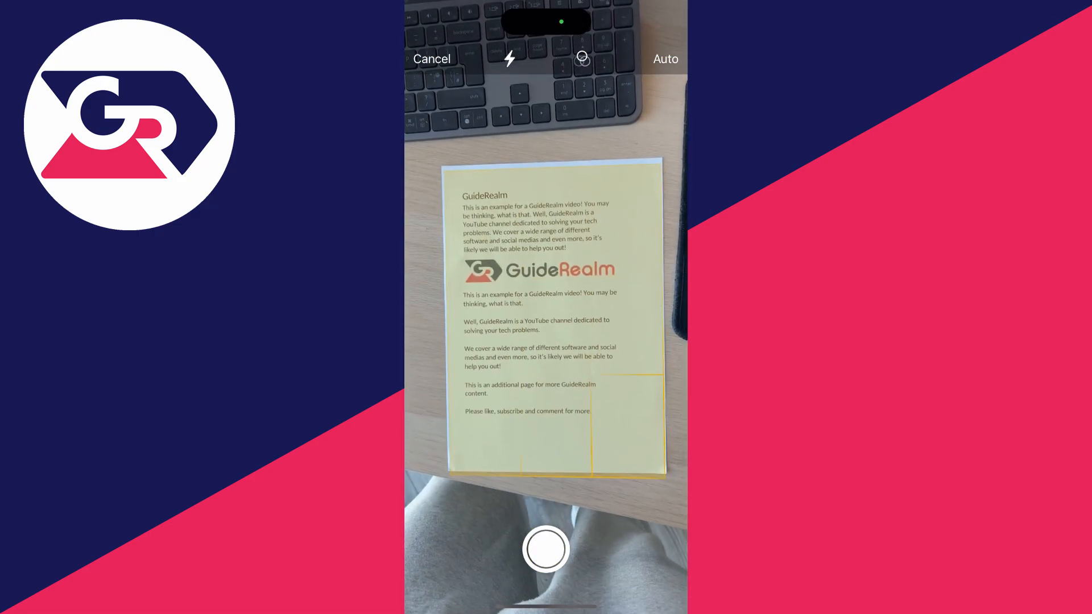
left_click(545, 549)
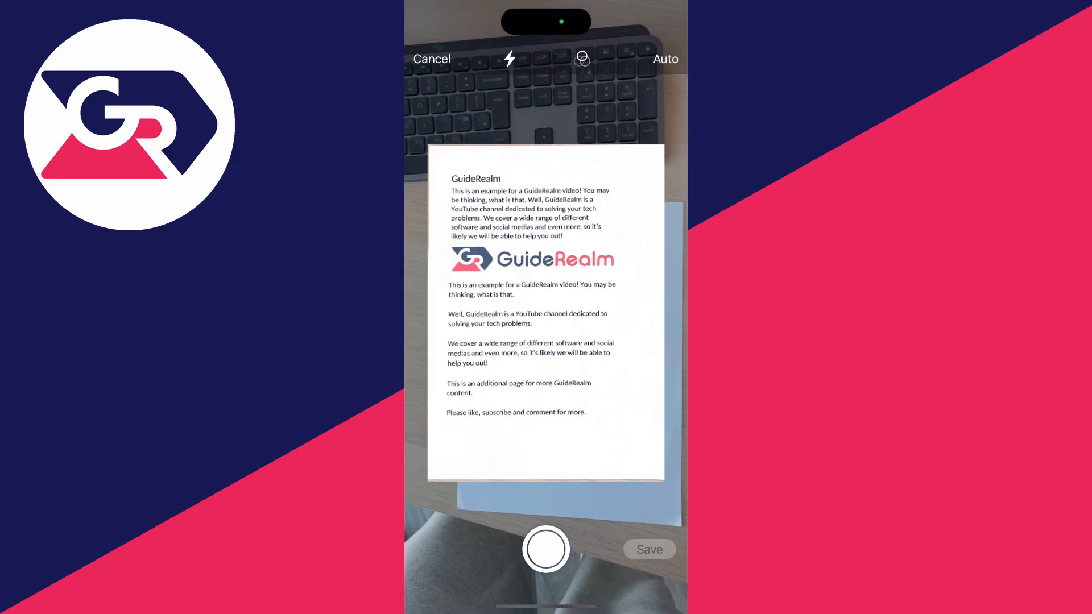
left_click(545, 549)
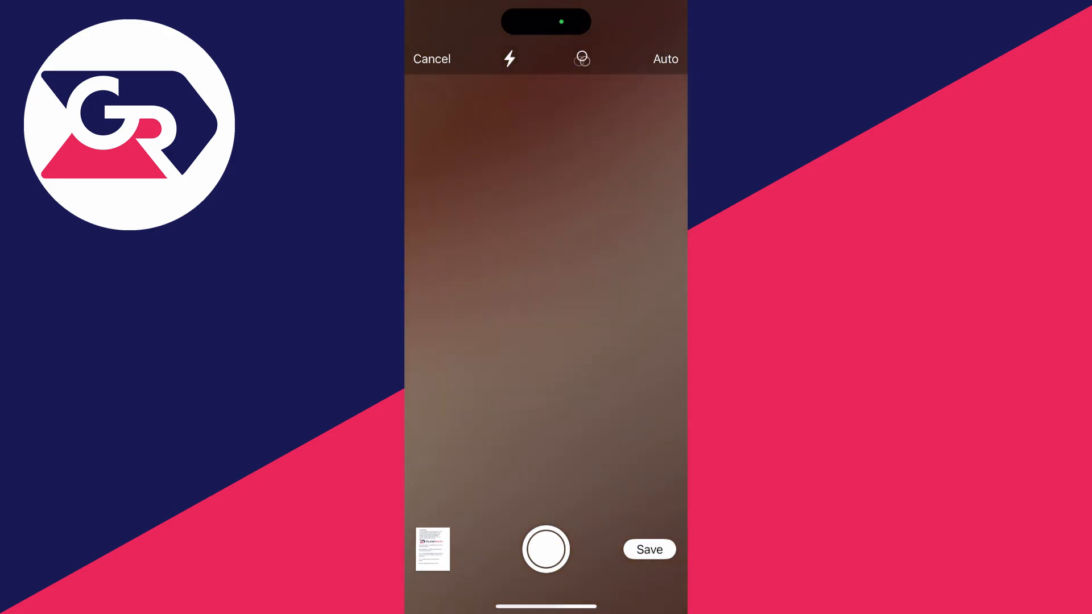
Review the scan, accept its detected corners, and save it into the note as Scanned Documents
left_click(546, 548)
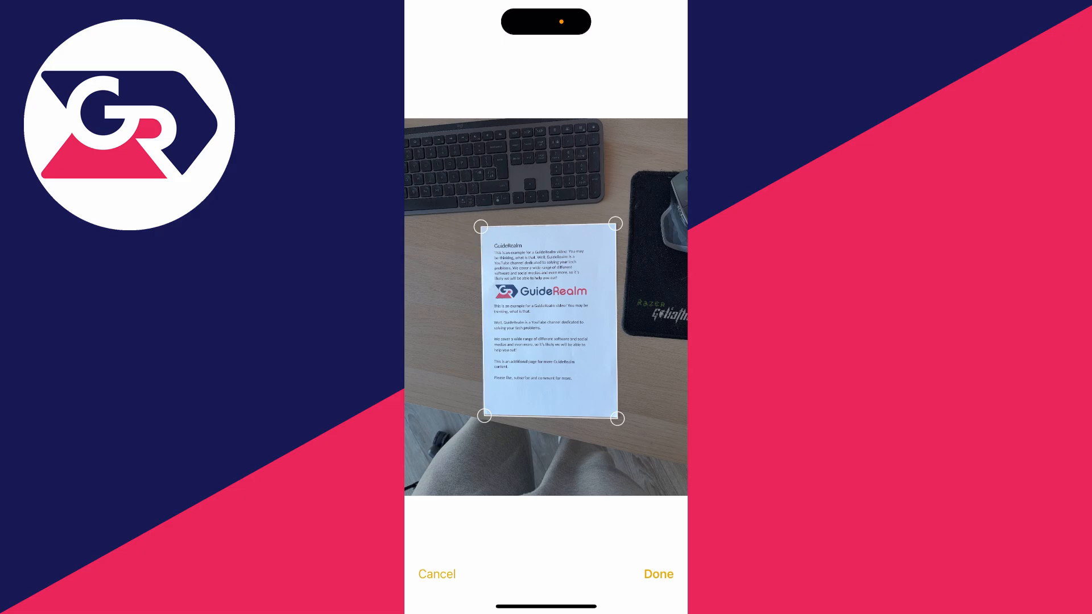
left_click(657, 574)
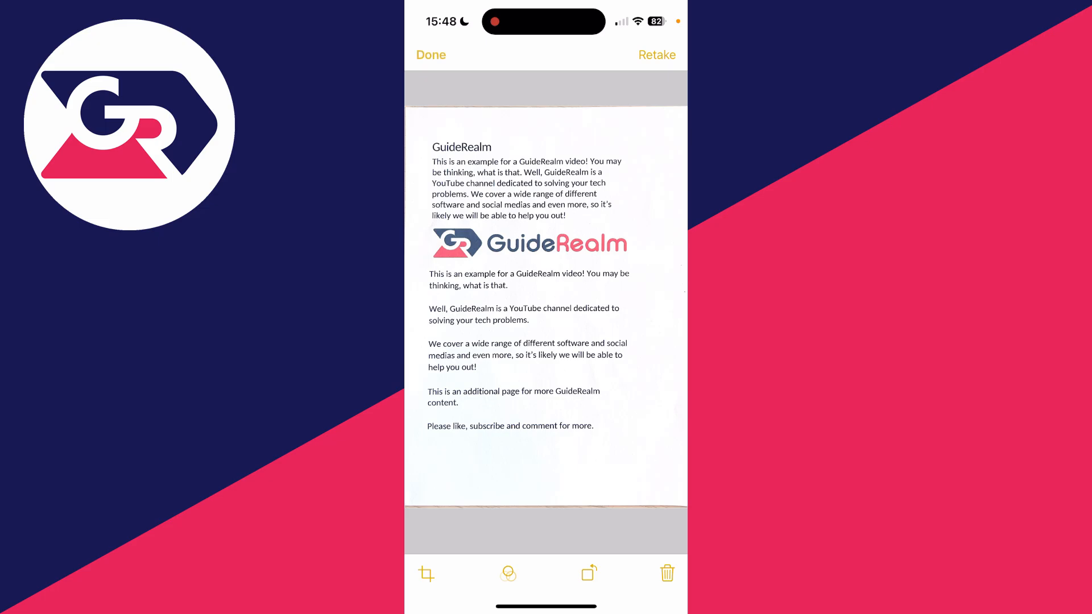
left_click(429, 54)
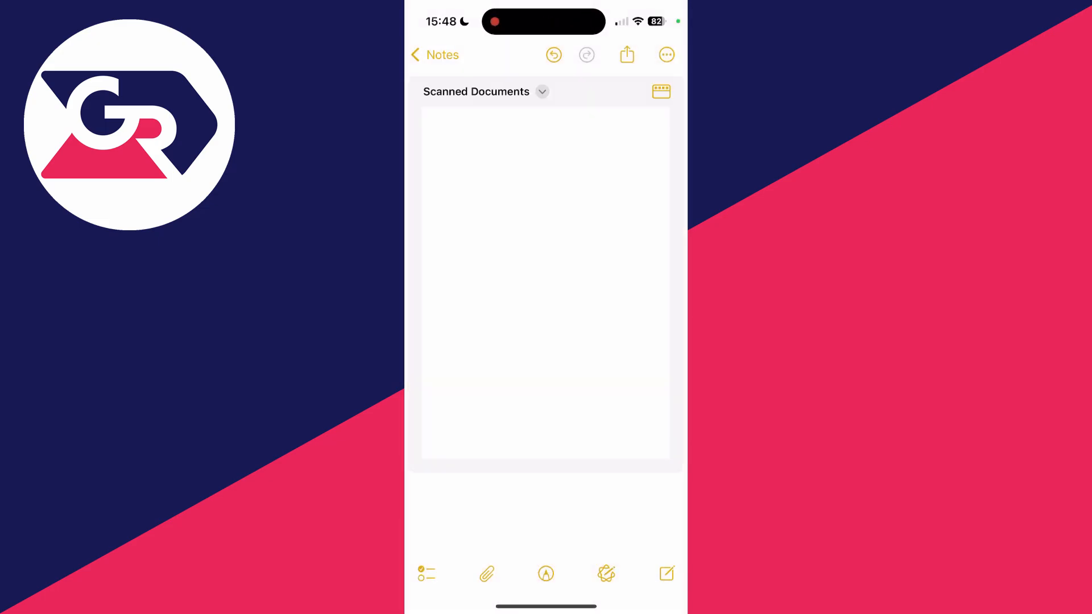